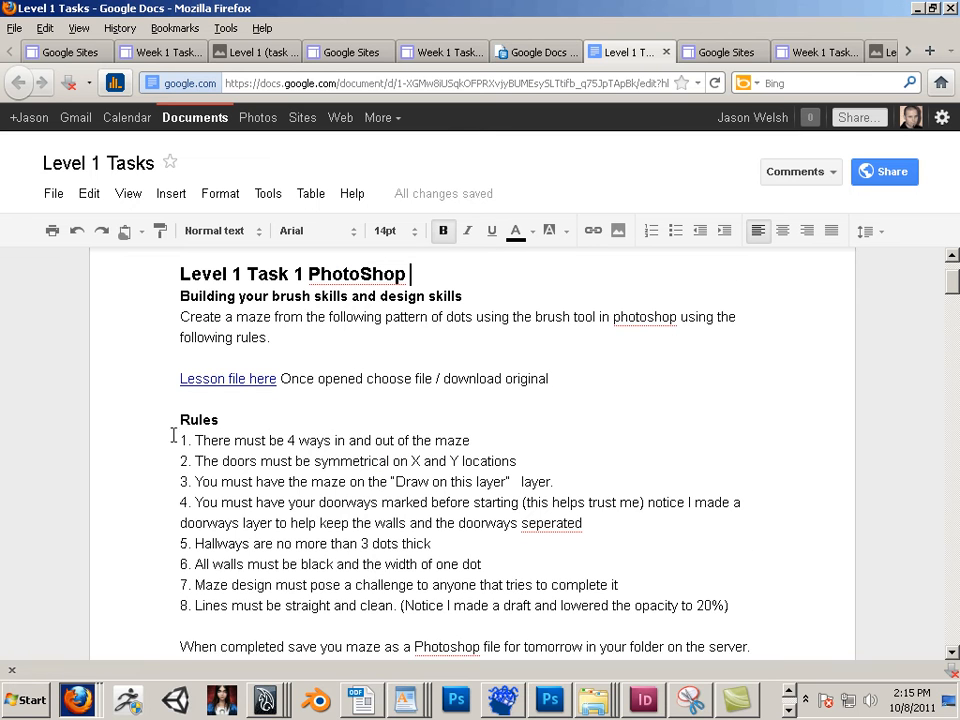
# - Scroll through the current site page to review it
pyautogui.scroll(-3)
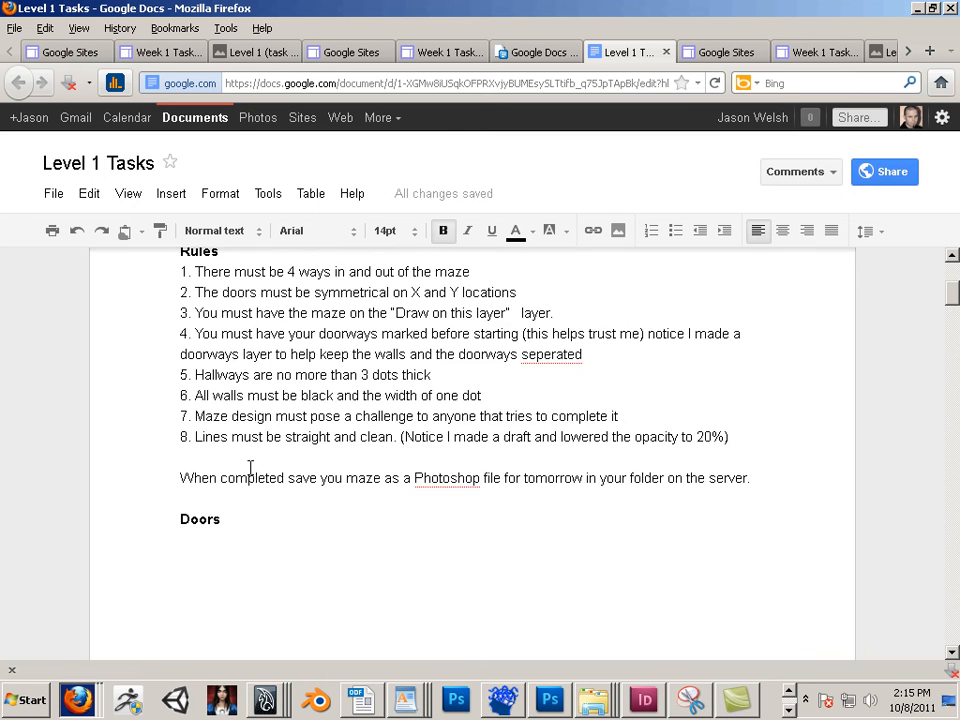
pyautogui.scroll(-3)
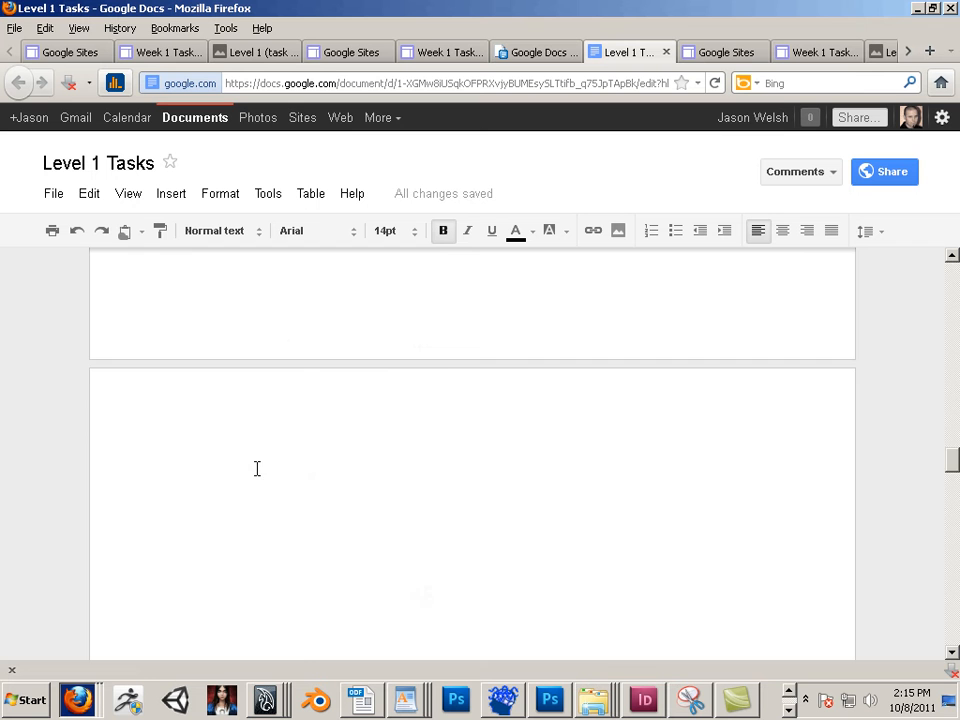
pyautogui.scroll(3)
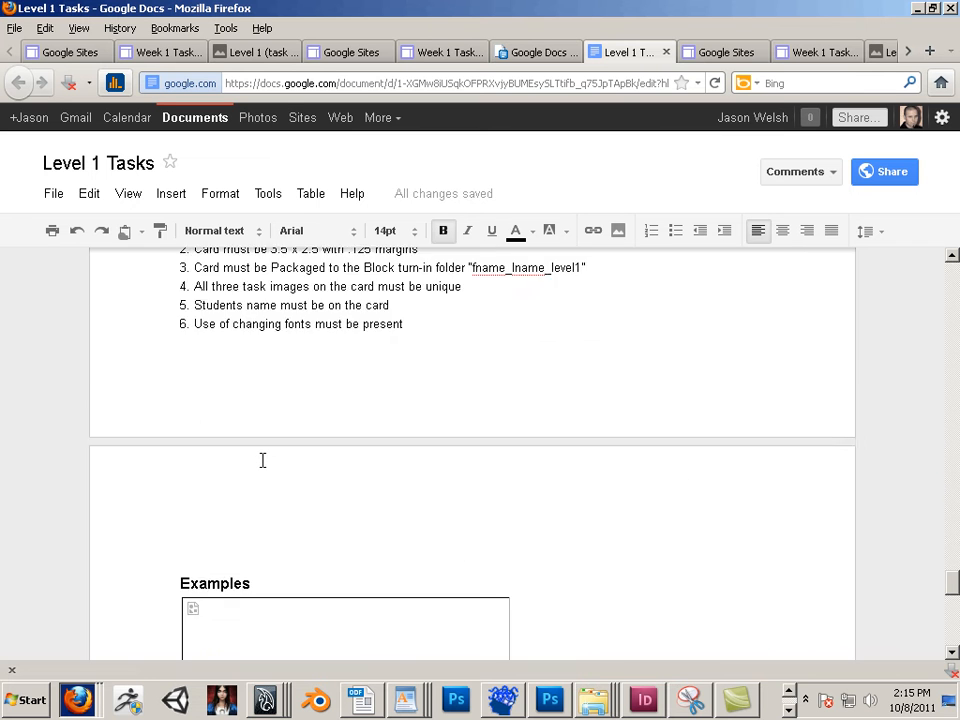
pyautogui.scroll(3)
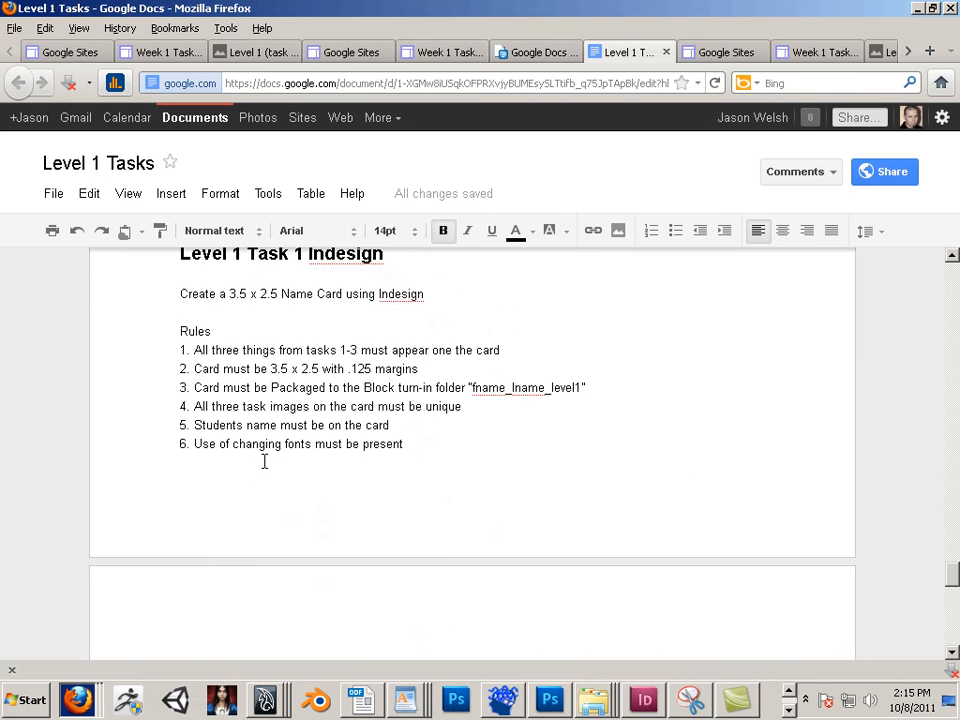
pyautogui.scroll(-3)
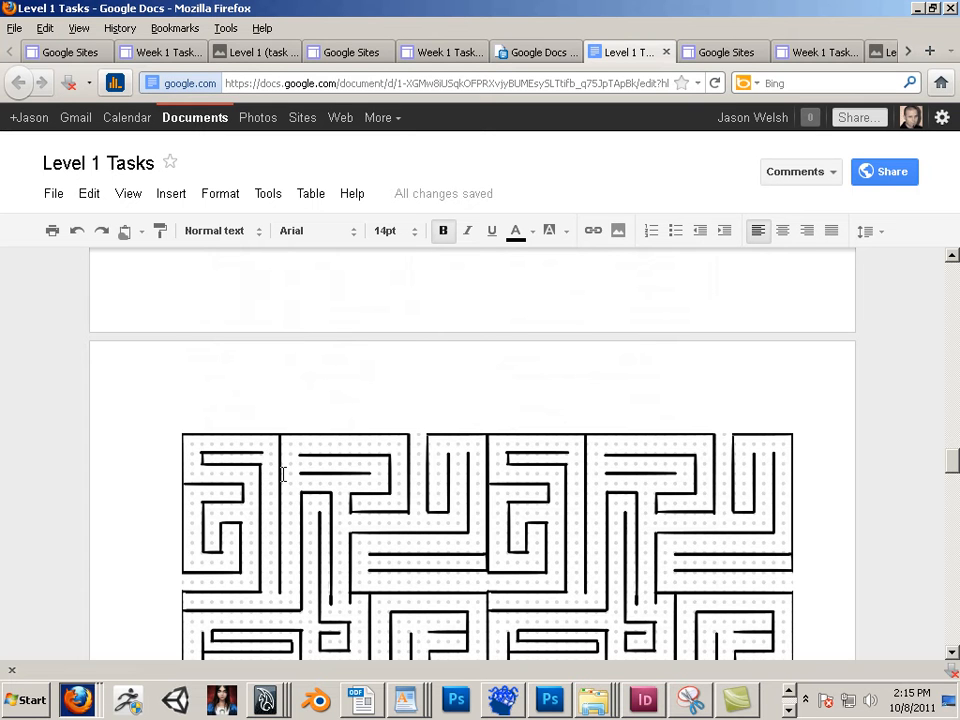
pyautogui.moveTo(47, 367)
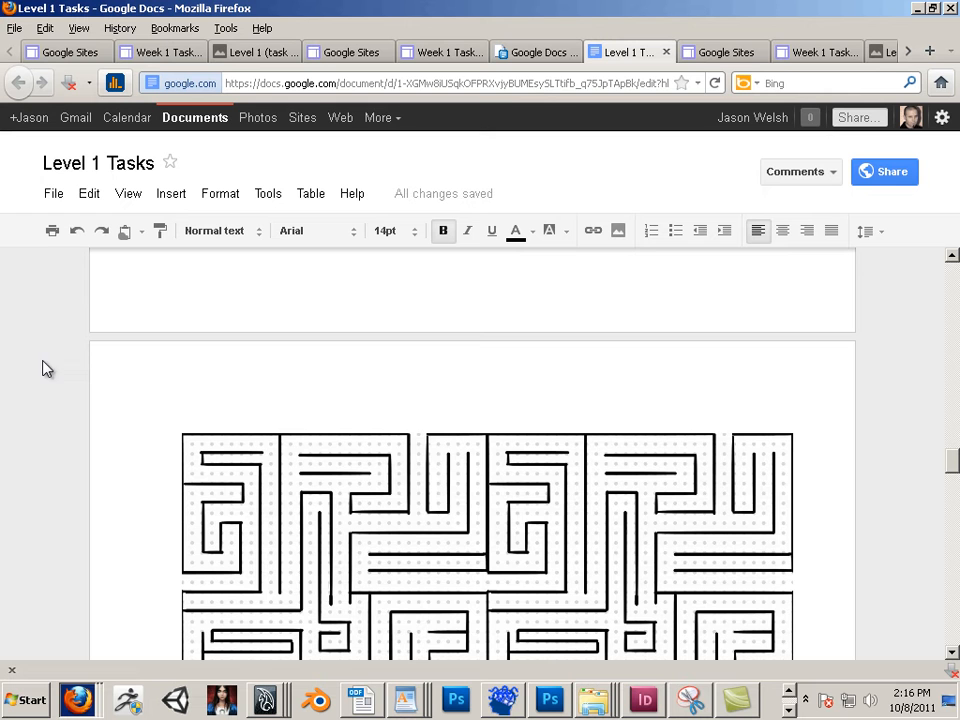
pyautogui.moveTo(303, 356)
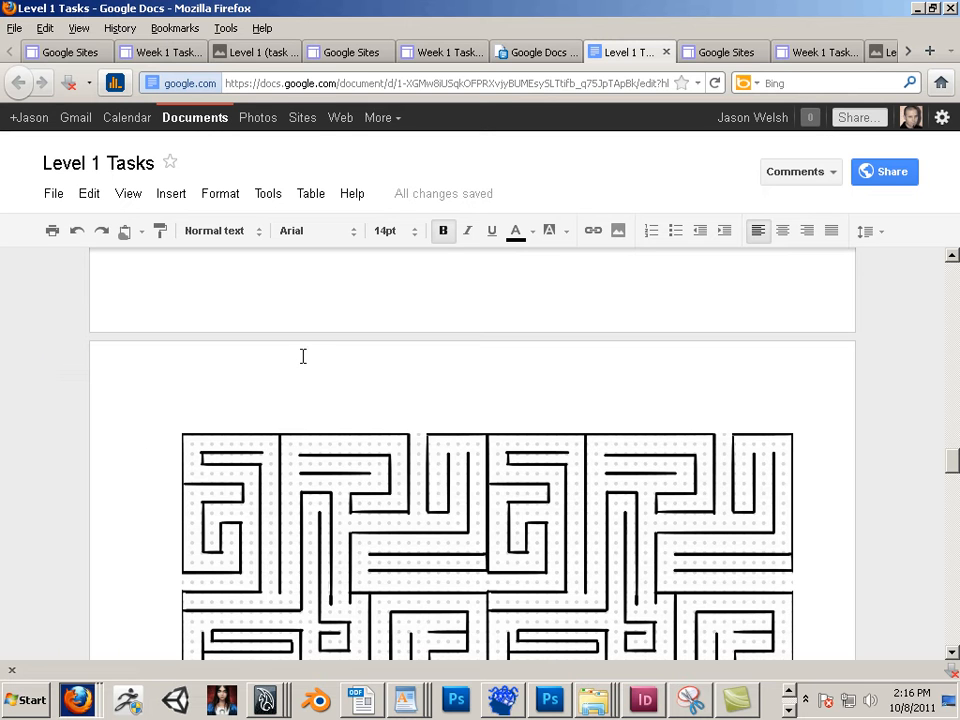
pyautogui.moveTo(302, 117)
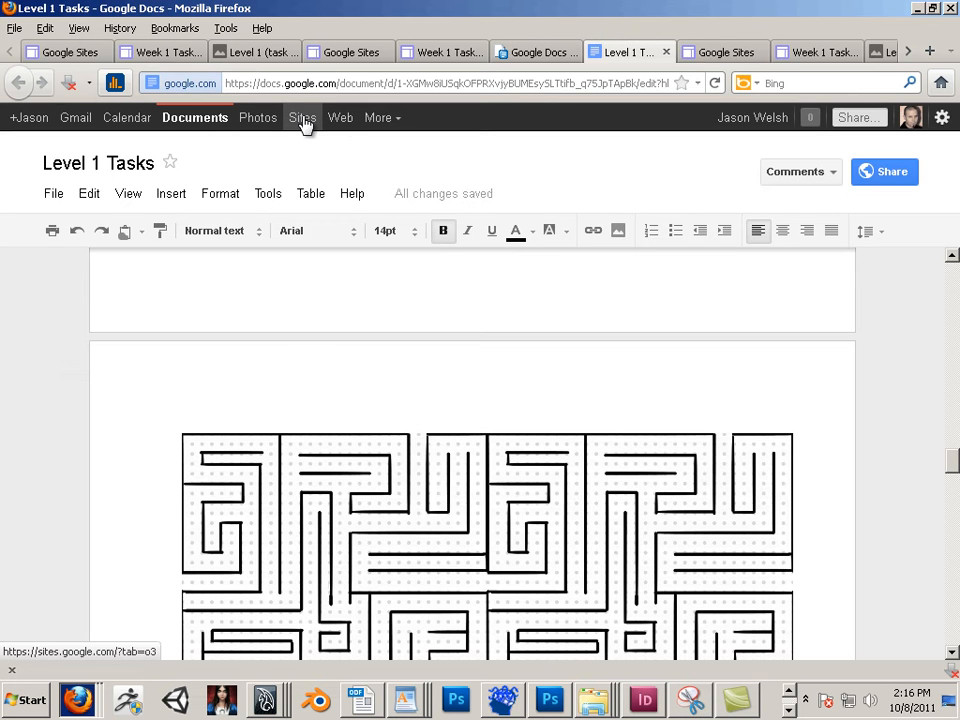
# - Open the class site from the sites list and go to Week 1 Tasks
pyautogui.click(302, 118)
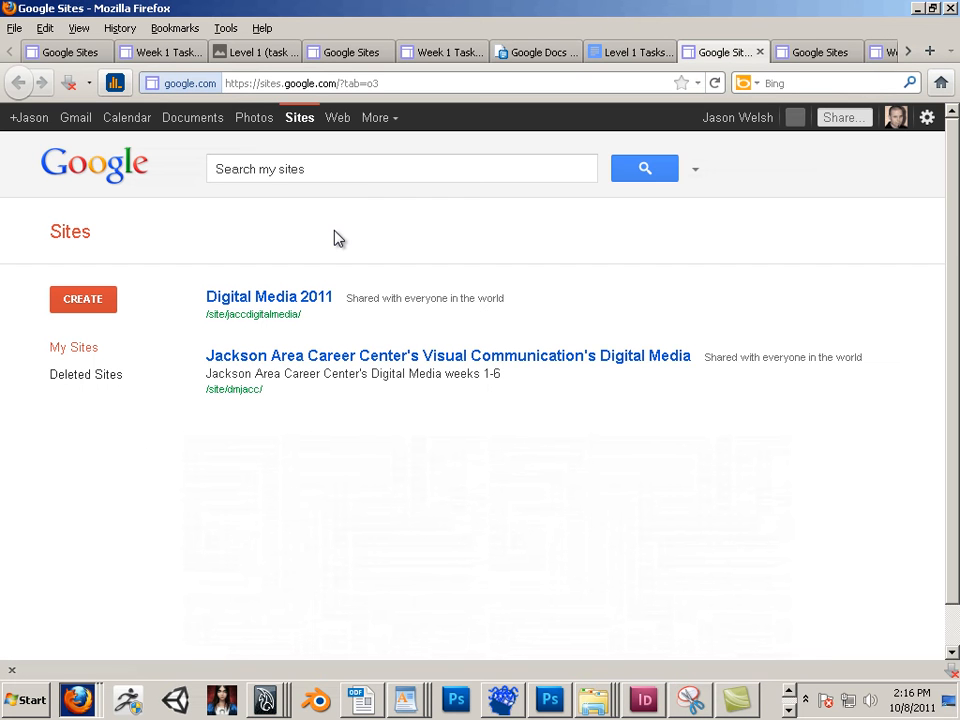
pyautogui.moveTo(378, 363)
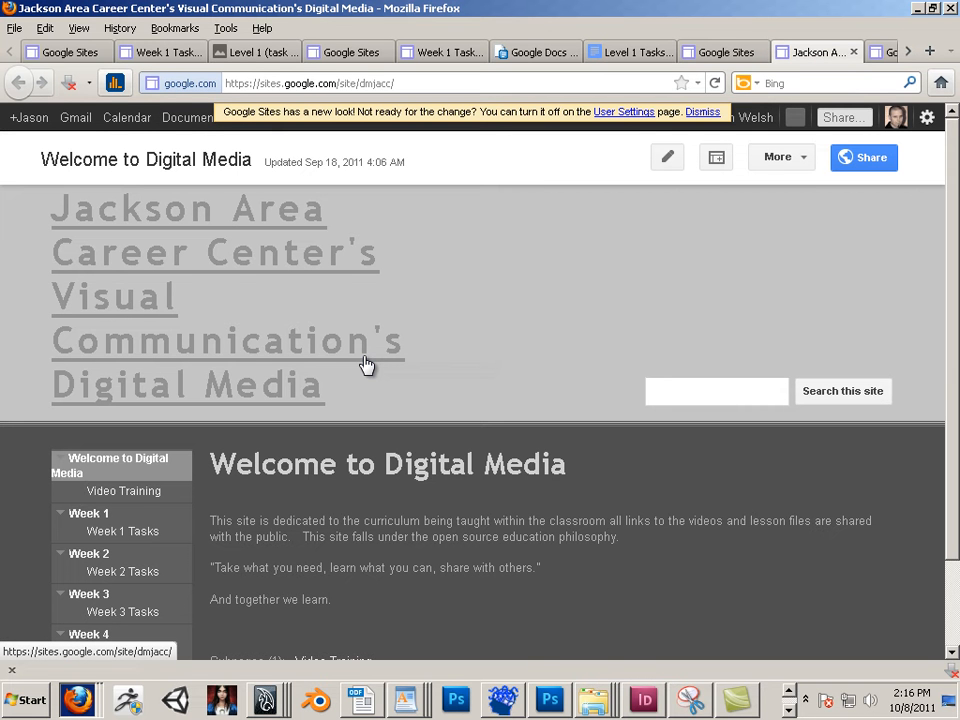
pyautogui.moveTo(203, 465)
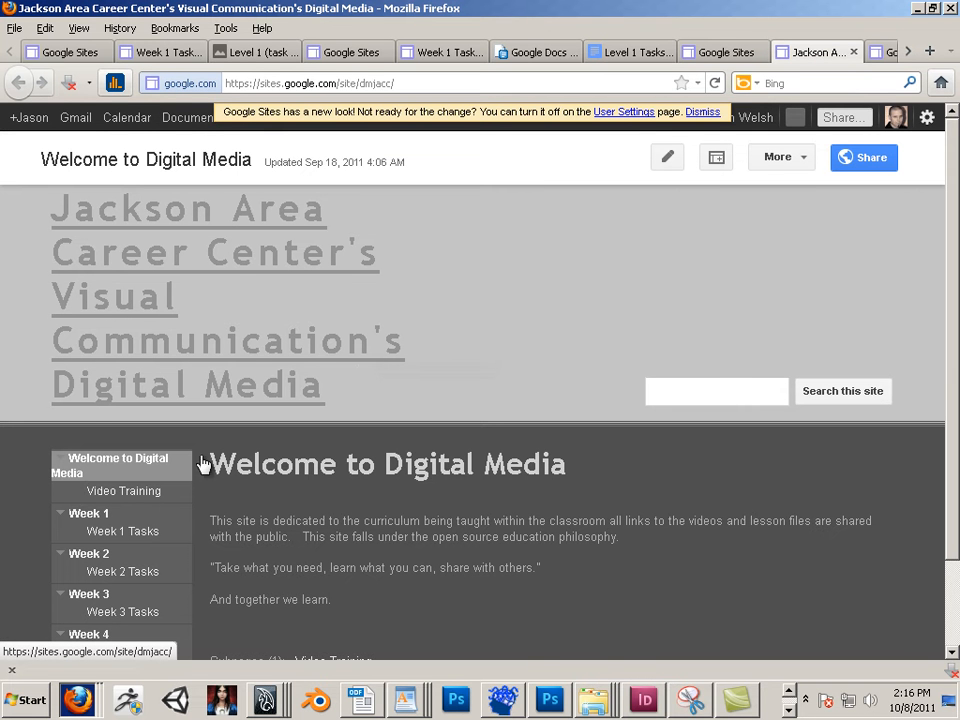
pyautogui.scroll(-3)
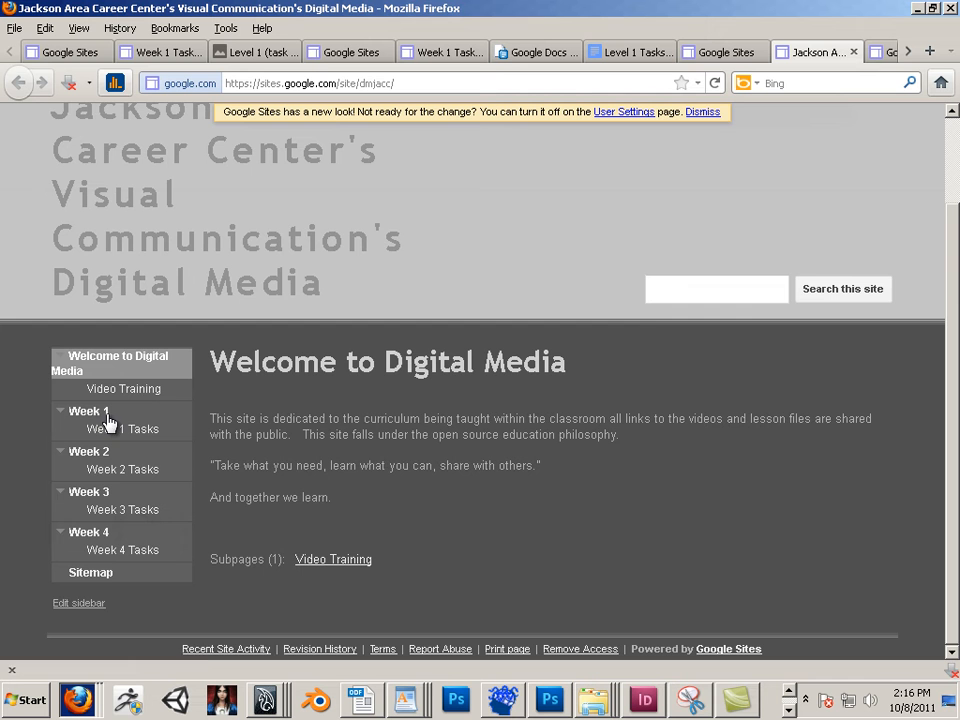
pyautogui.click(124, 428)
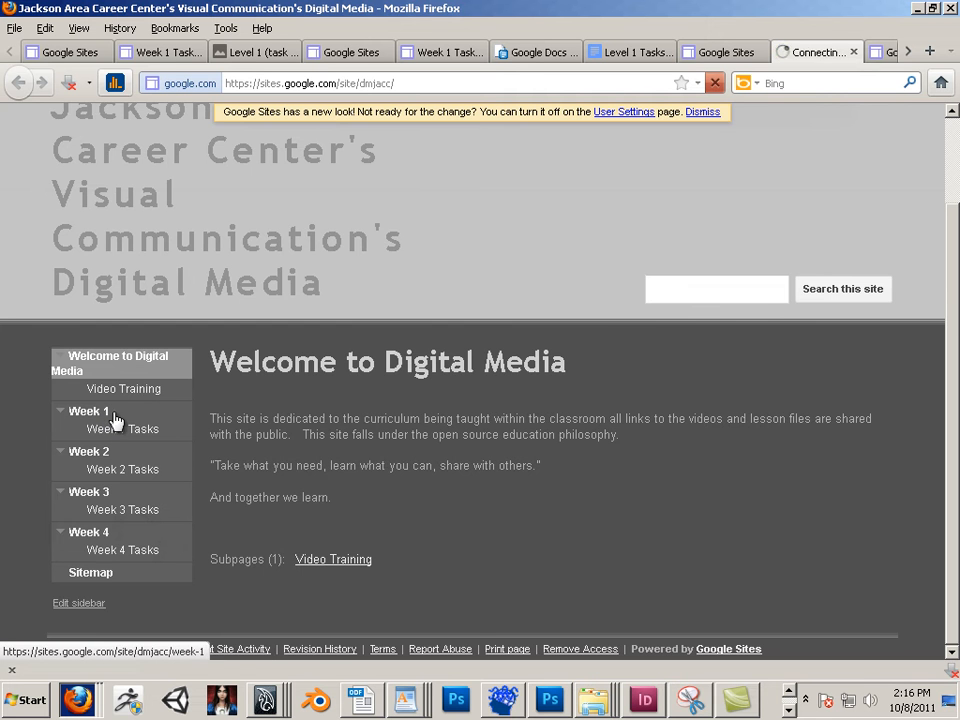
pyautogui.click(89, 411)
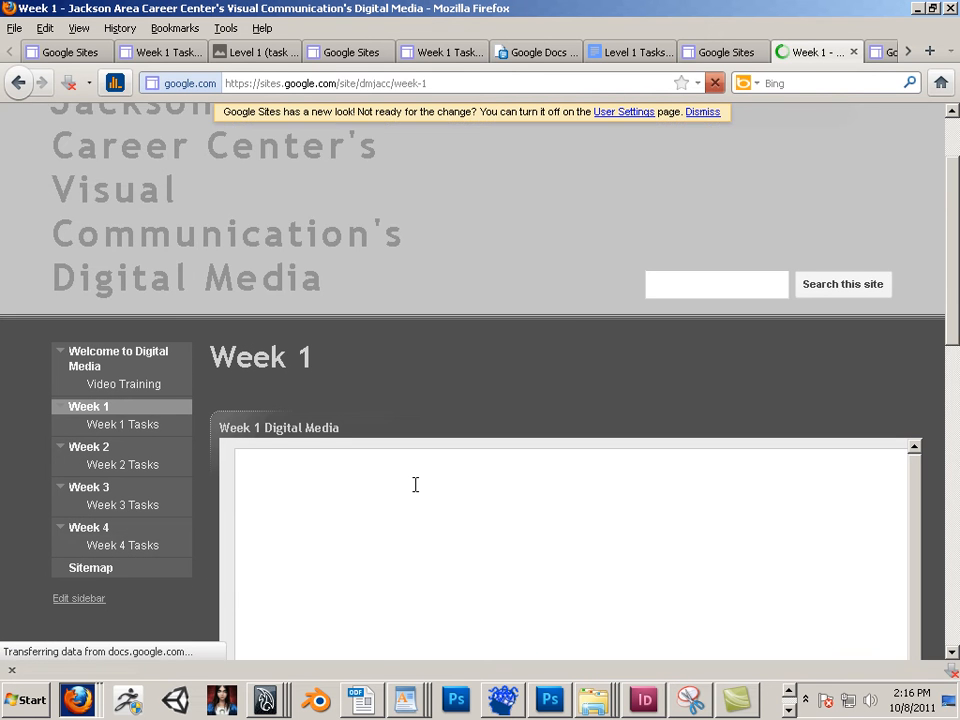
pyautogui.scroll(-3)
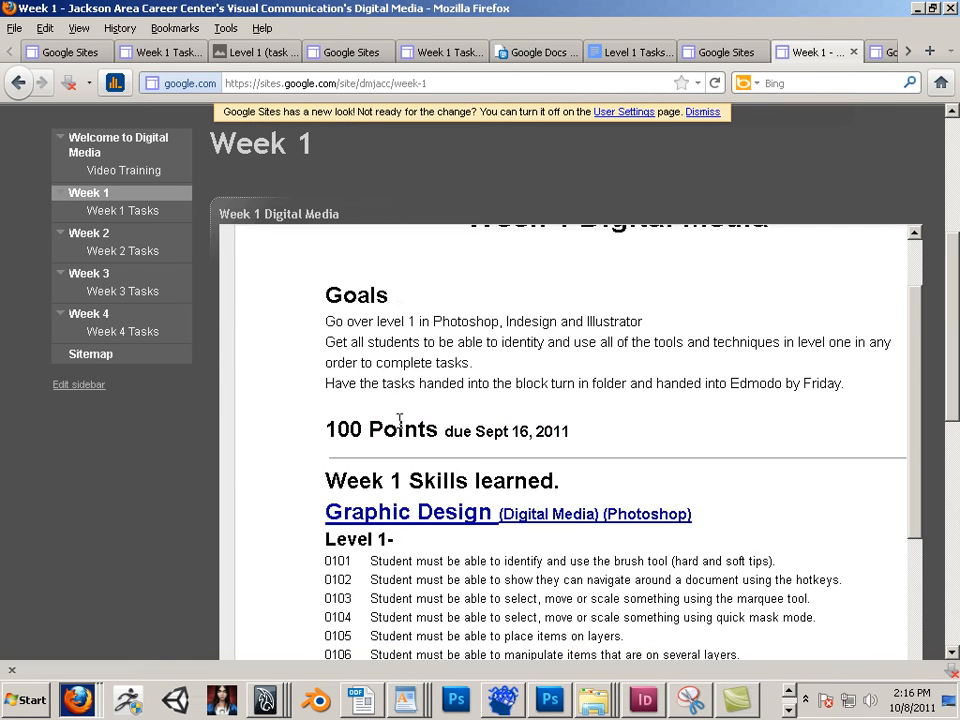
pyautogui.scroll(-3)
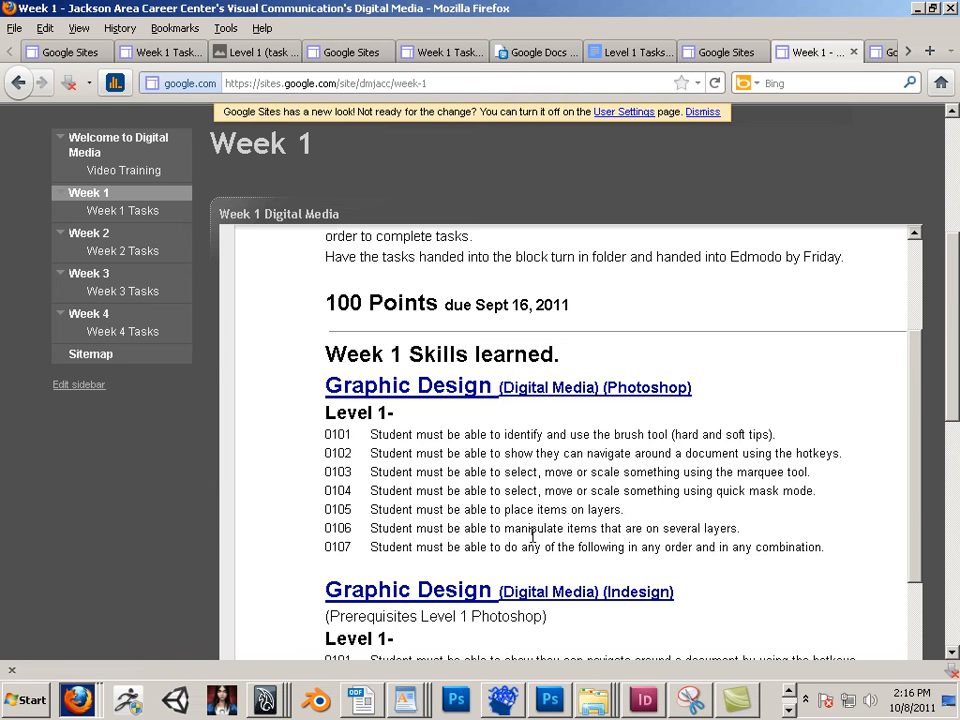
pyautogui.moveTo(410, 396)
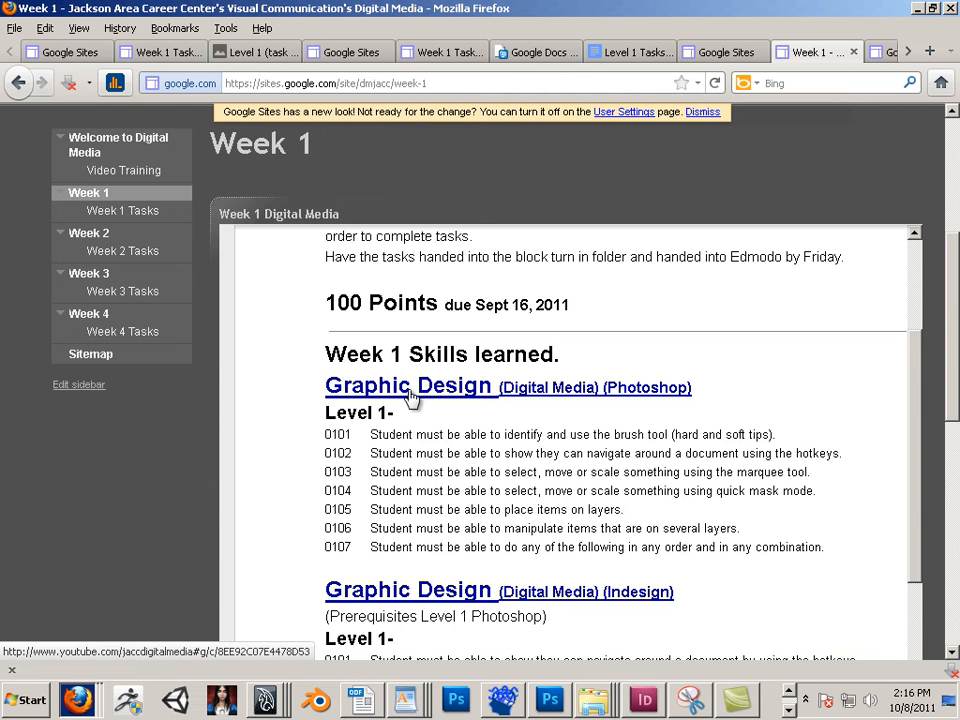
pyautogui.moveTo(140, 350)
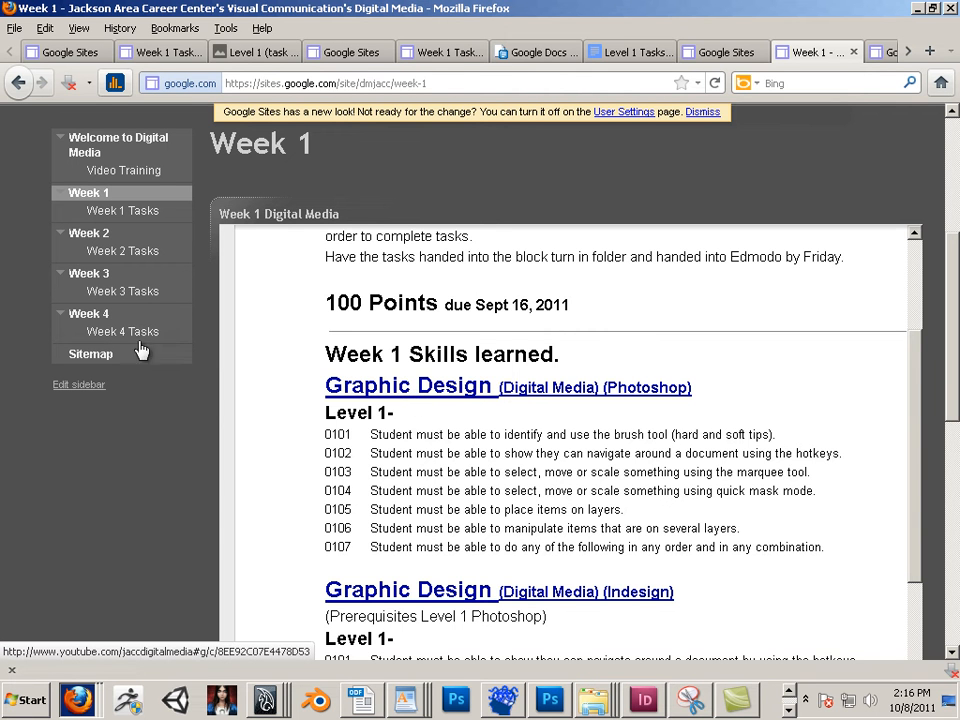
pyautogui.click(122, 210)
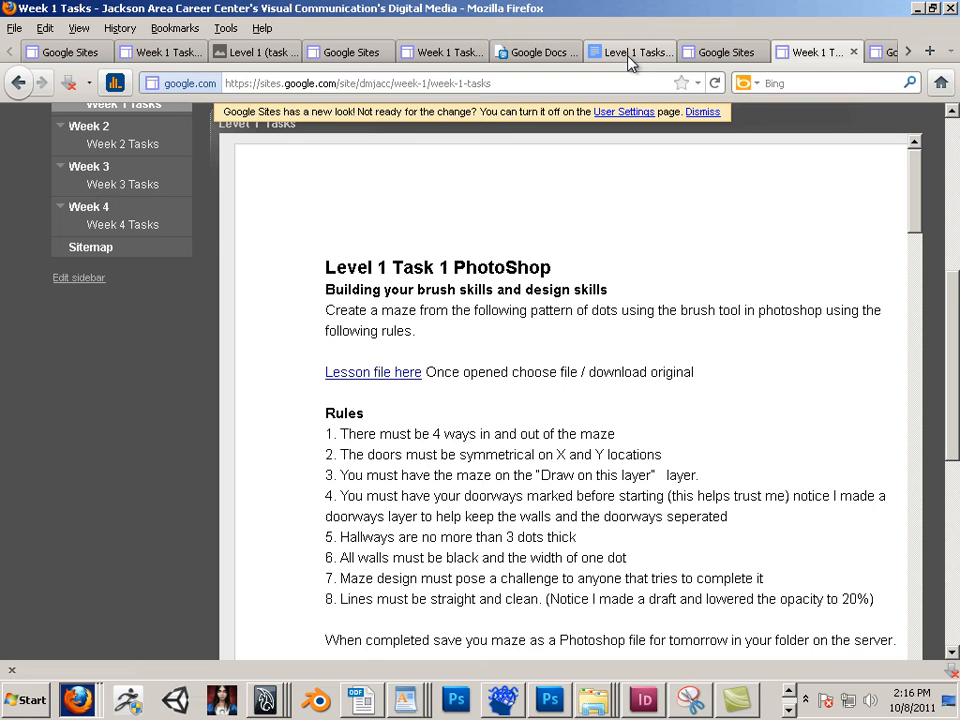
pyautogui.moveTo(620, 55)
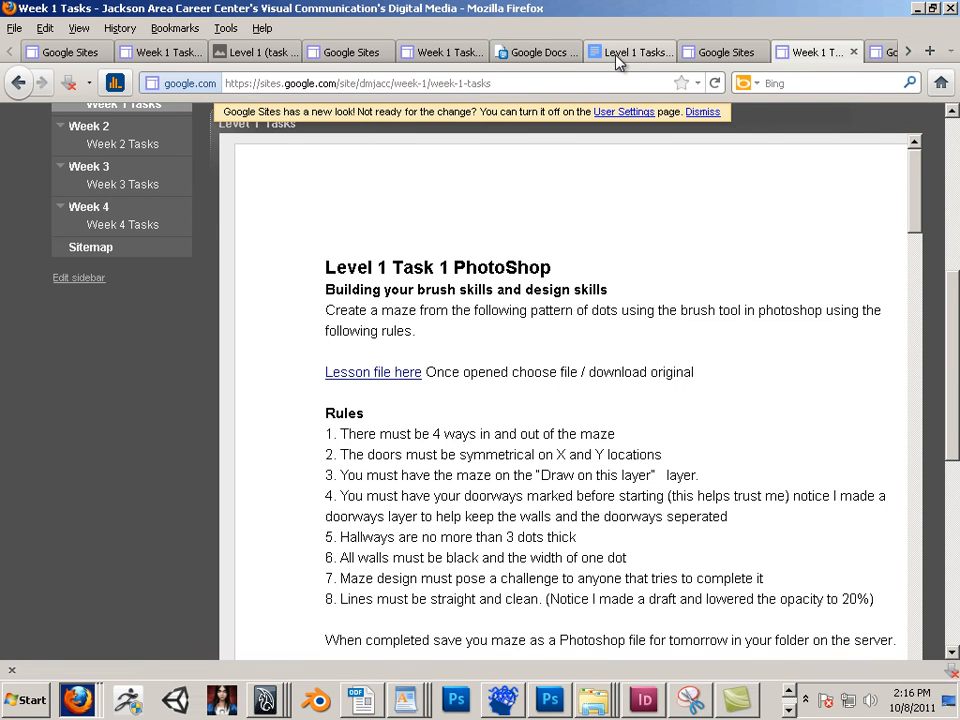
# - Append '2' to the document heading in the Level 1 Tasks doc
pyautogui.click(628, 51)
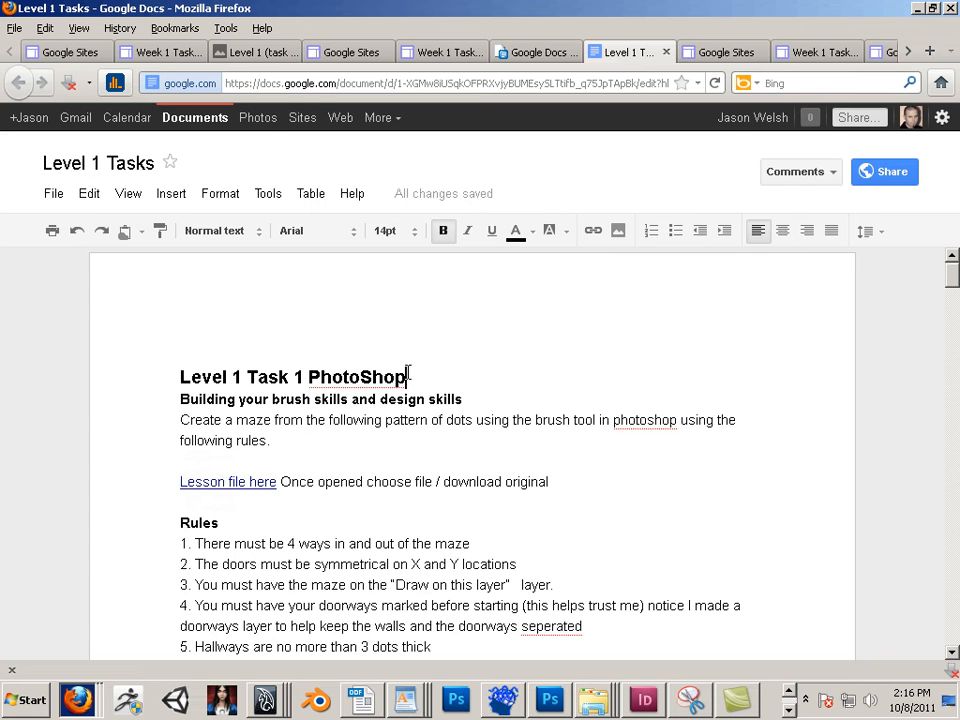
pyautogui.write('2')
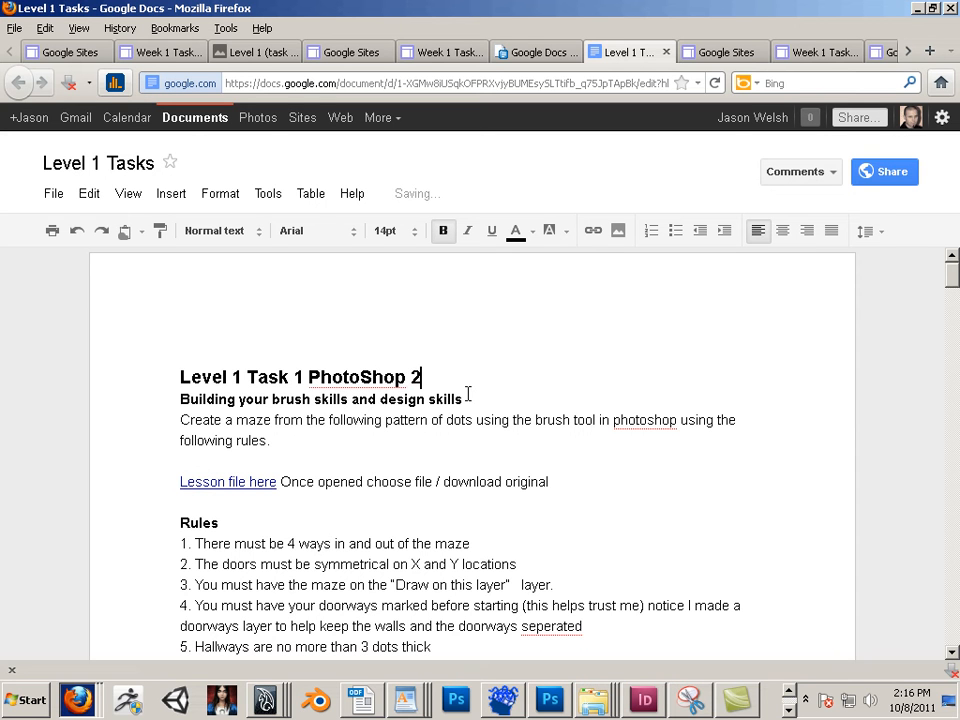
pyautogui.moveTo(645, 138)
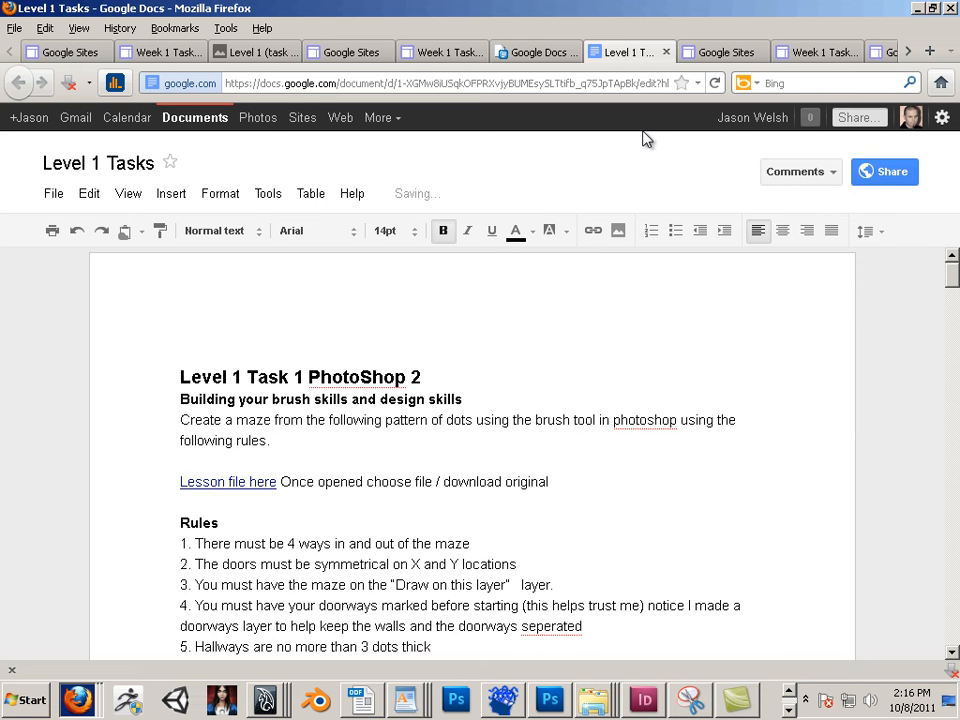
pyautogui.moveTo(722, 52)
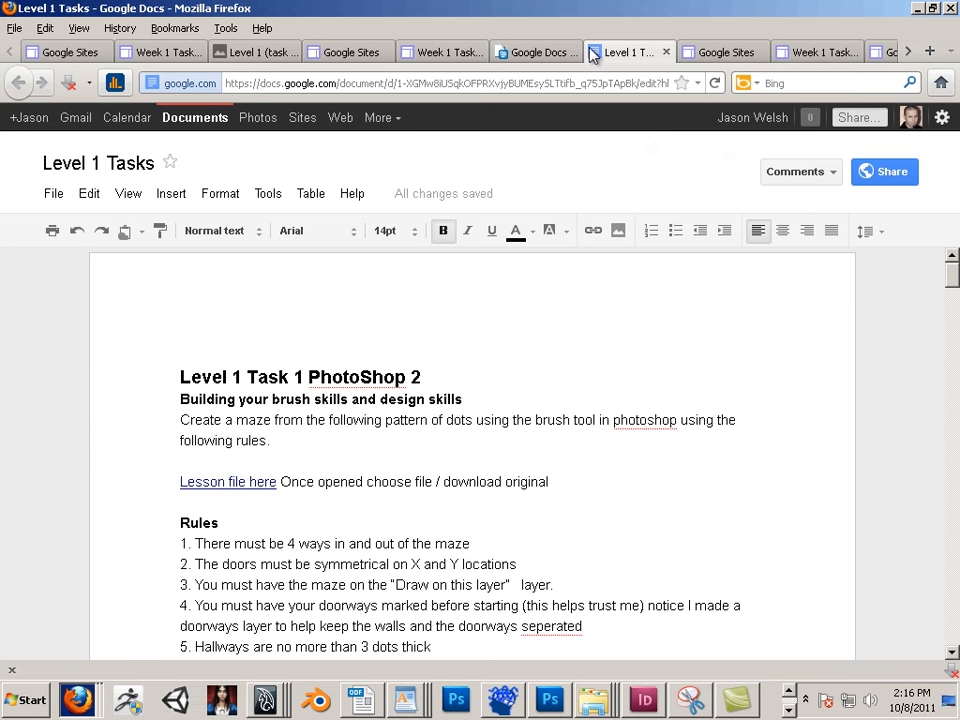
# - Reload the Week 1 Tasks site page so the embed reflects the edit
pyautogui.click(815, 51)
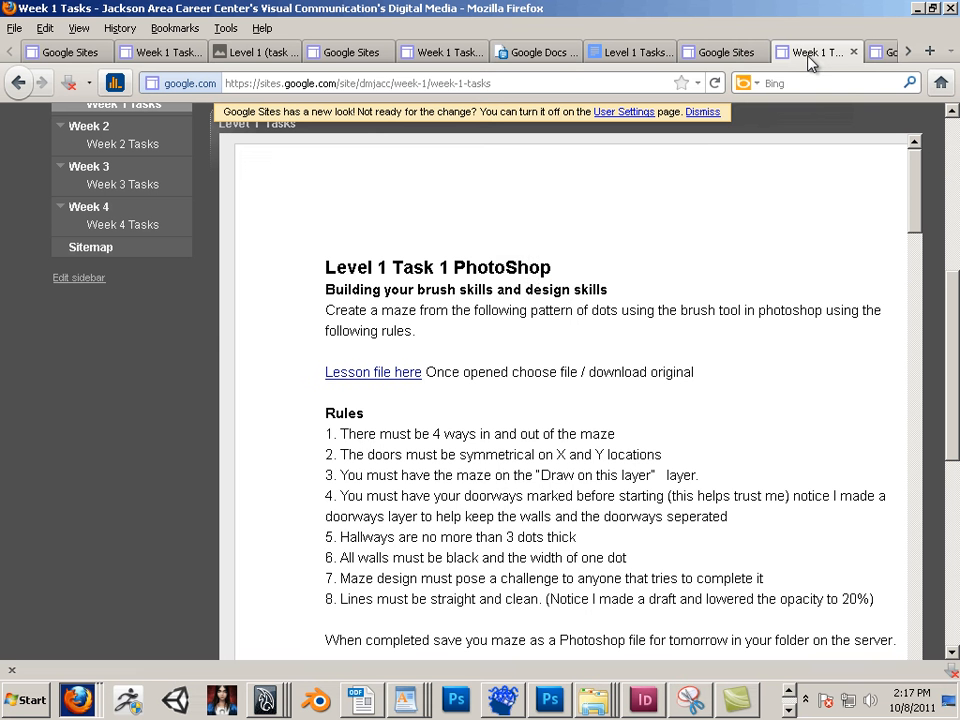
pyautogui.moveTo(136, 456)
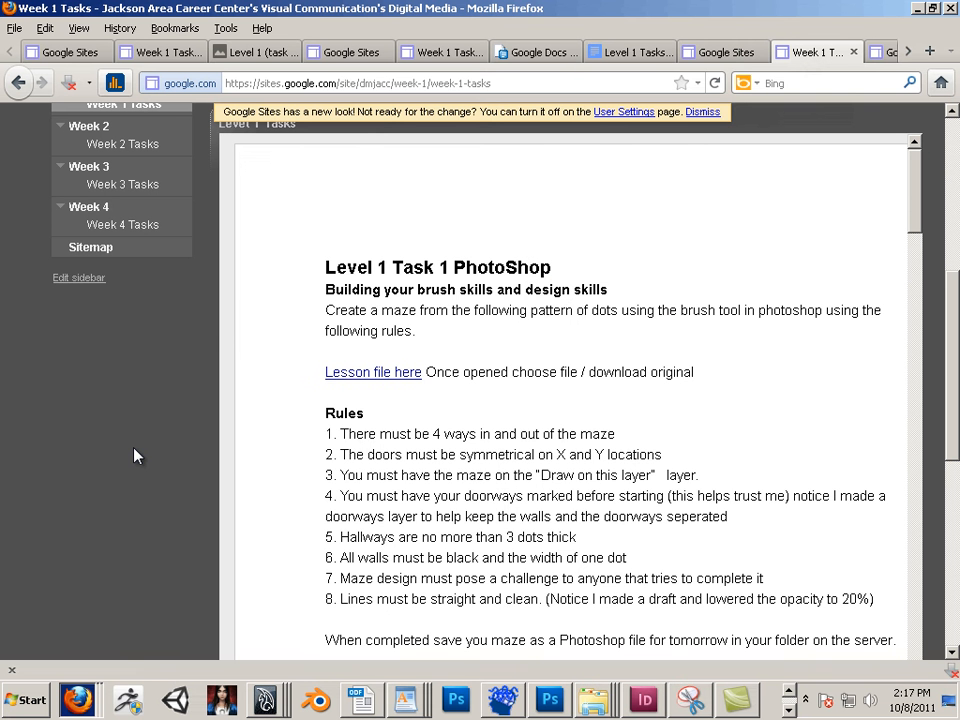
pyautogui.rightClick(137, 456)
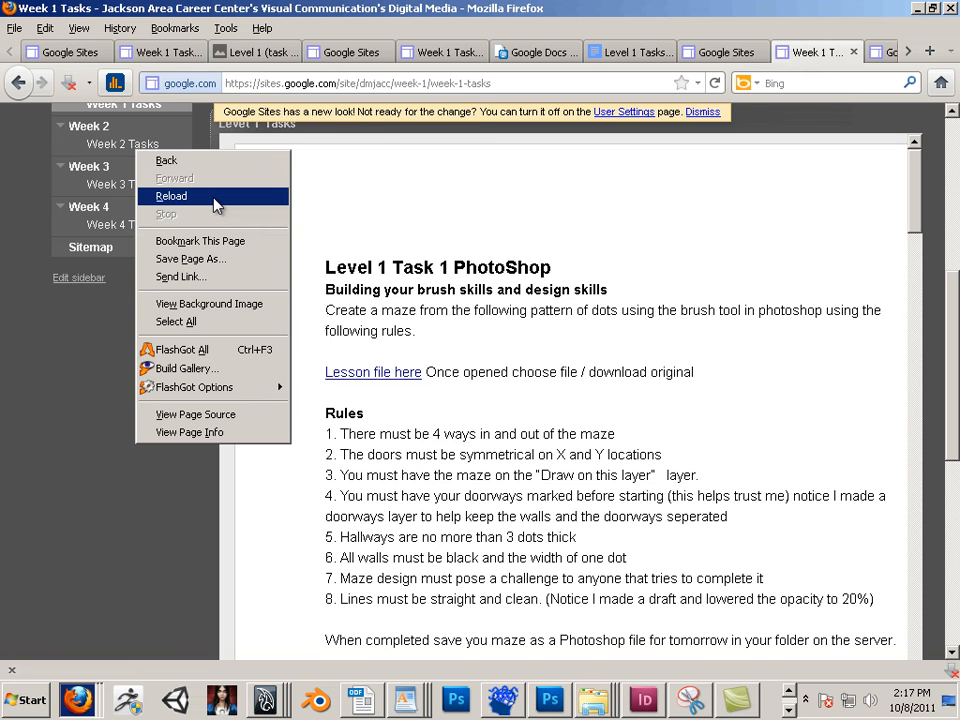
pyautogui.click(170, 195)
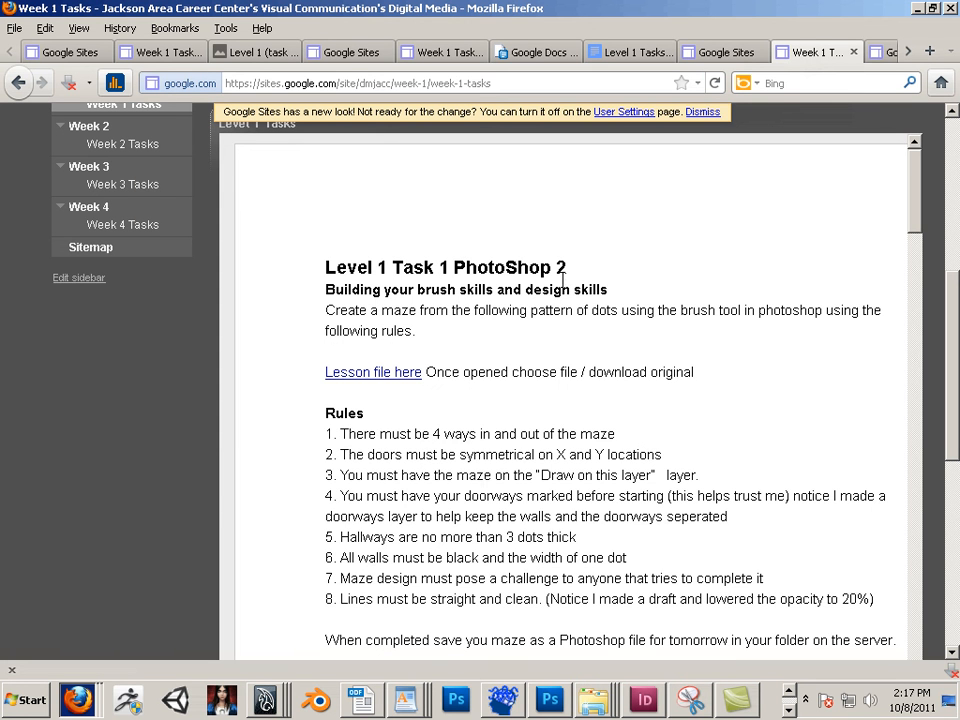
pyautogui.moveTo(560, 299)
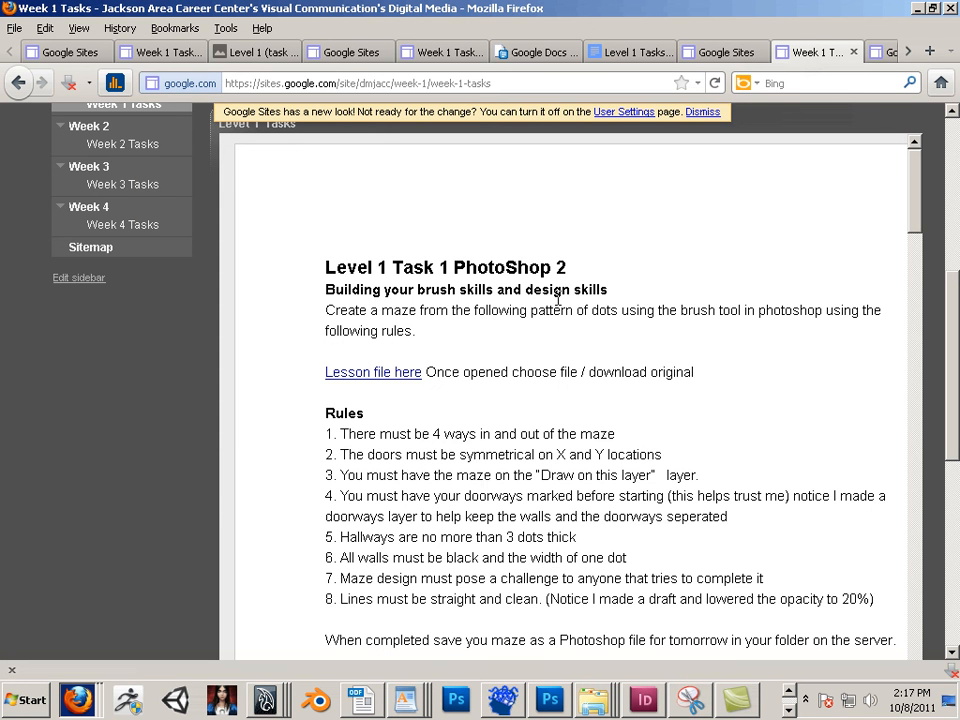
pyautogui.moveTo(678, 111)
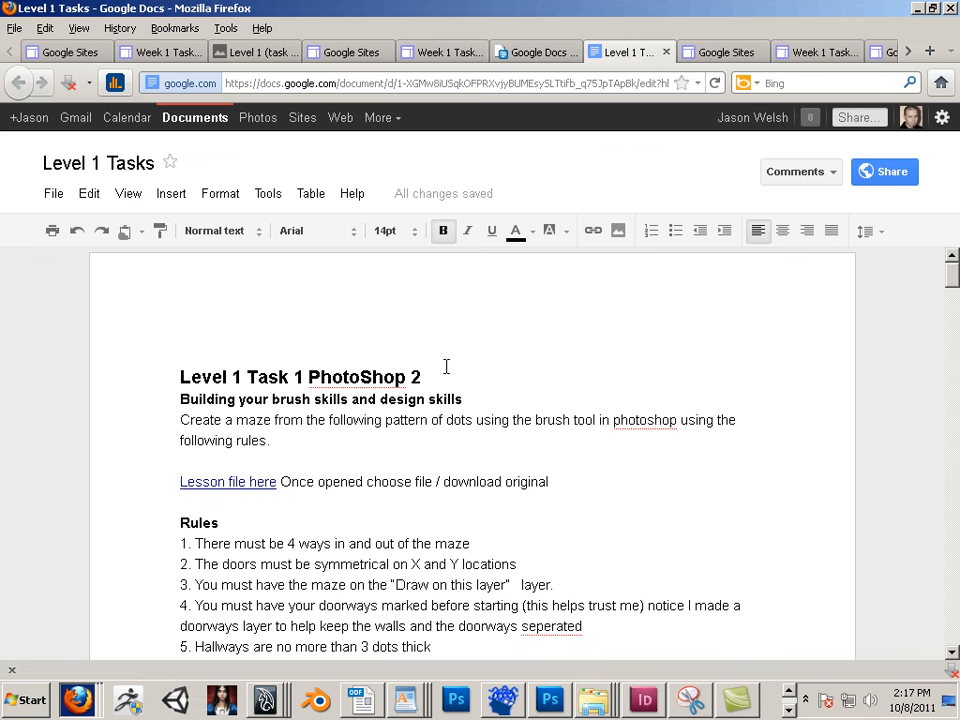
# - Delete the trailing '2' from the Level 1 Task 1 PhotoShop heading
pyautogui.press('Backspace')
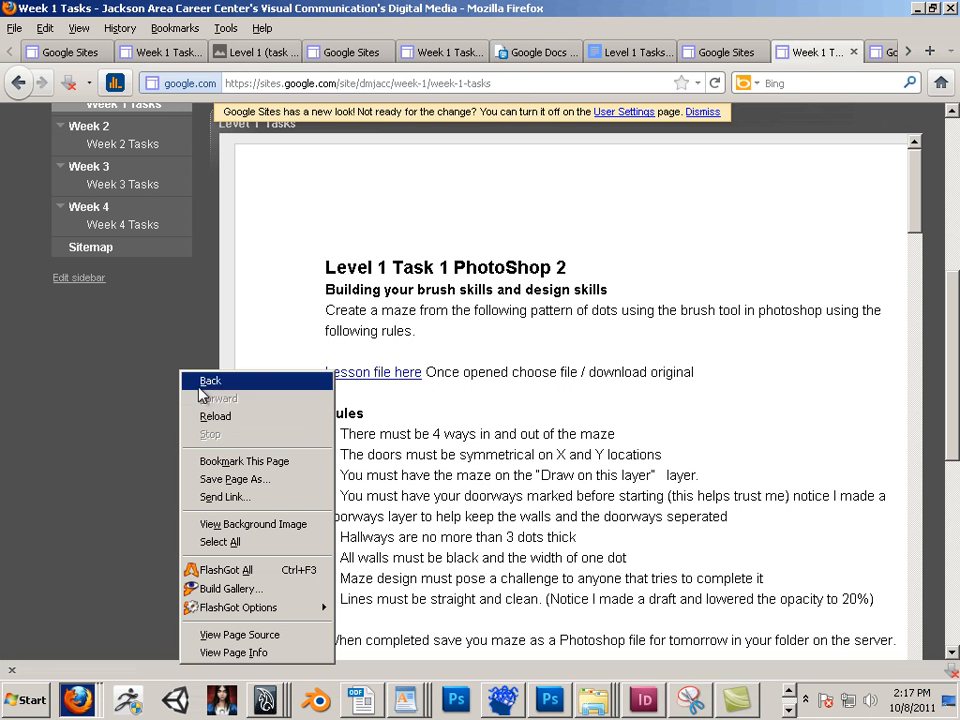
# - Reload the Week 1 Tasks page to show the reverted heading
pyautogui.click(210, 380)
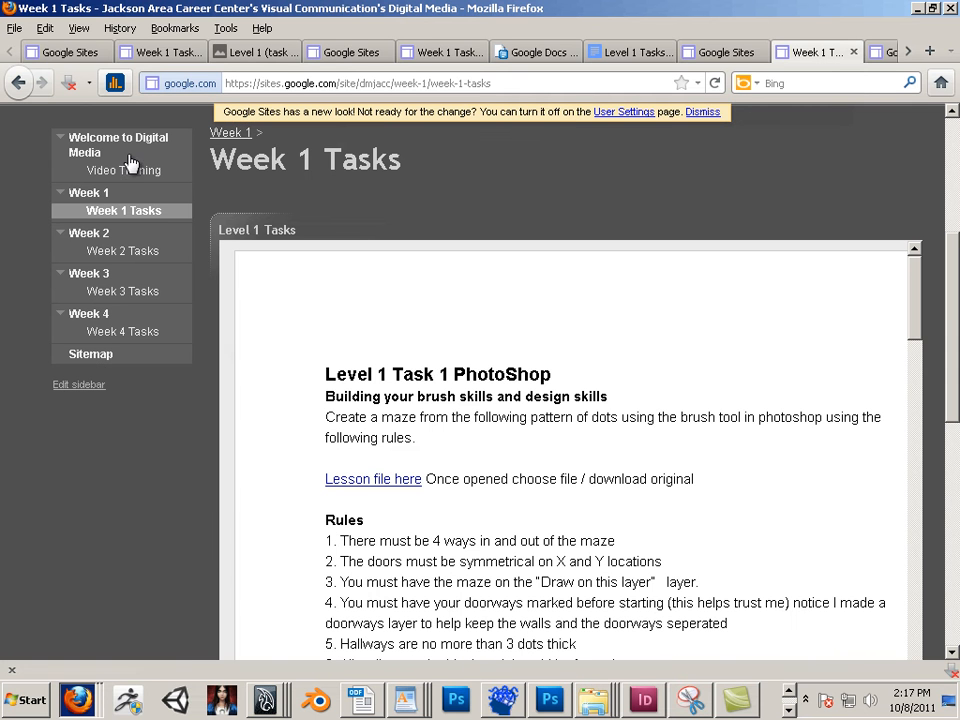
pyautogui.moveTo(275, 379)
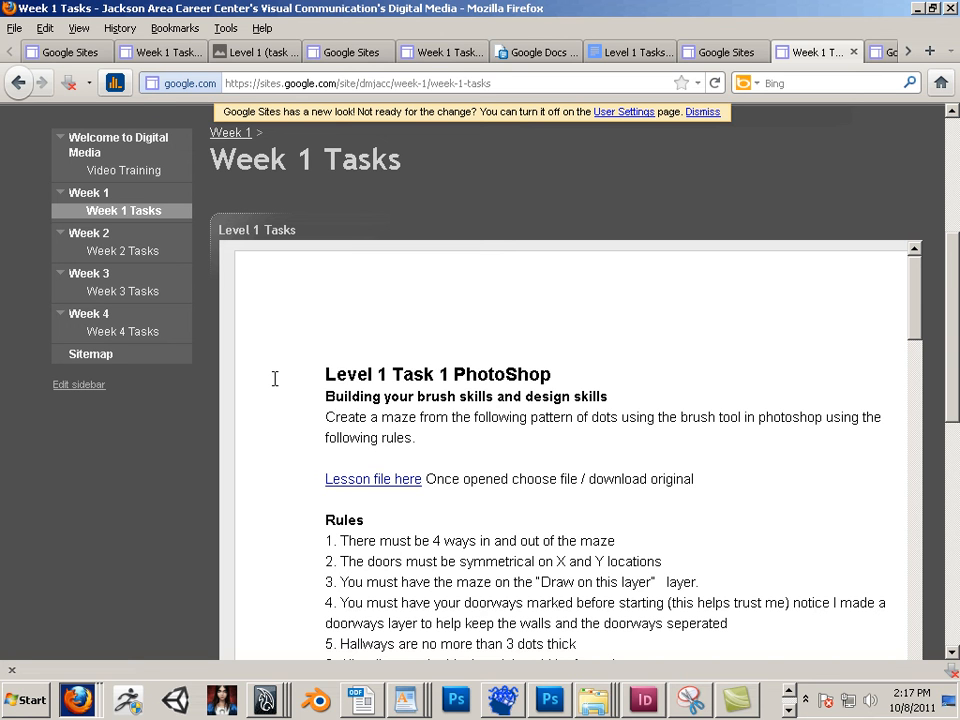
pyautogui.moveTo(90, 320)
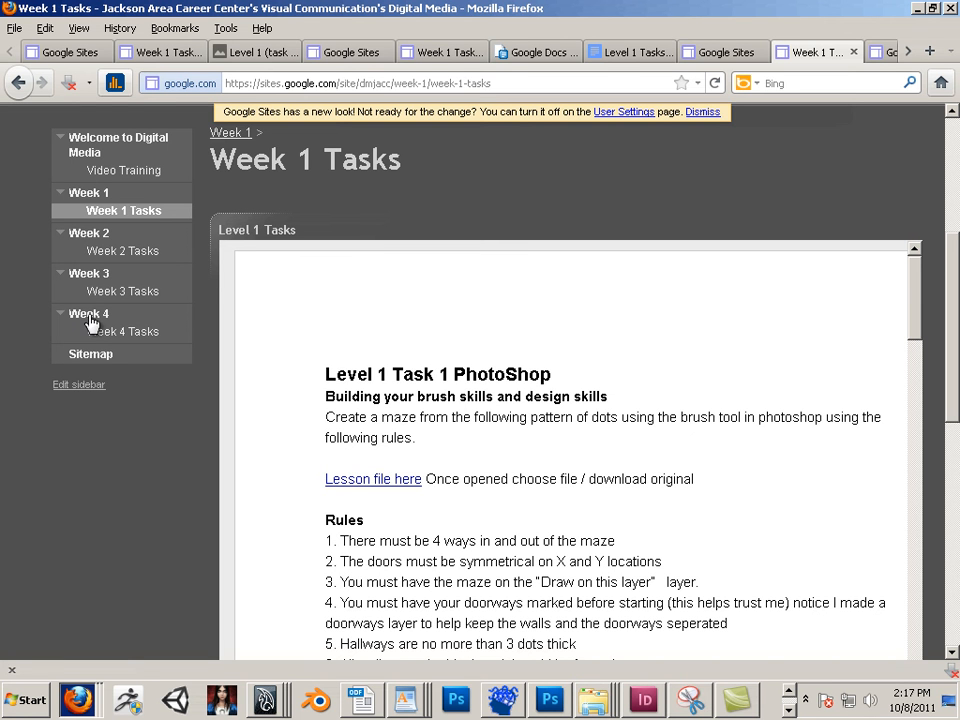